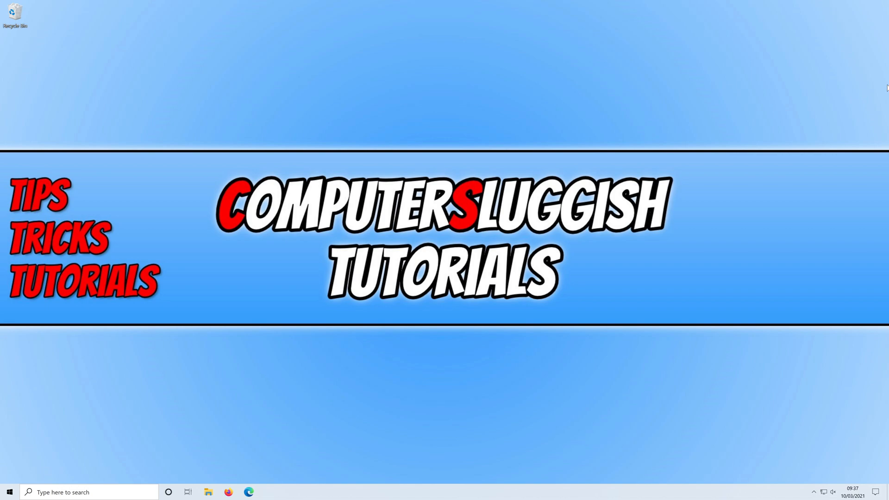
# Create a new folder on the desktop named 'cs'
pyautogui.rightClick(359, 61)
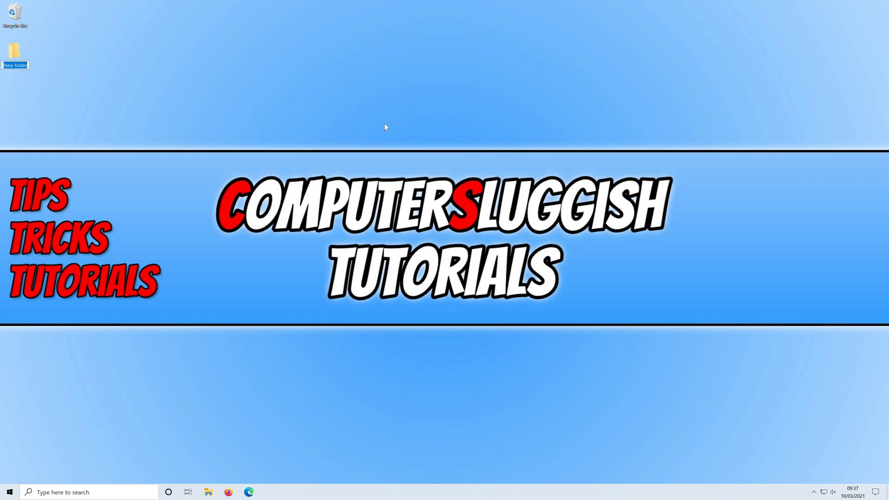
pyautogui.moveTo(380, 97)
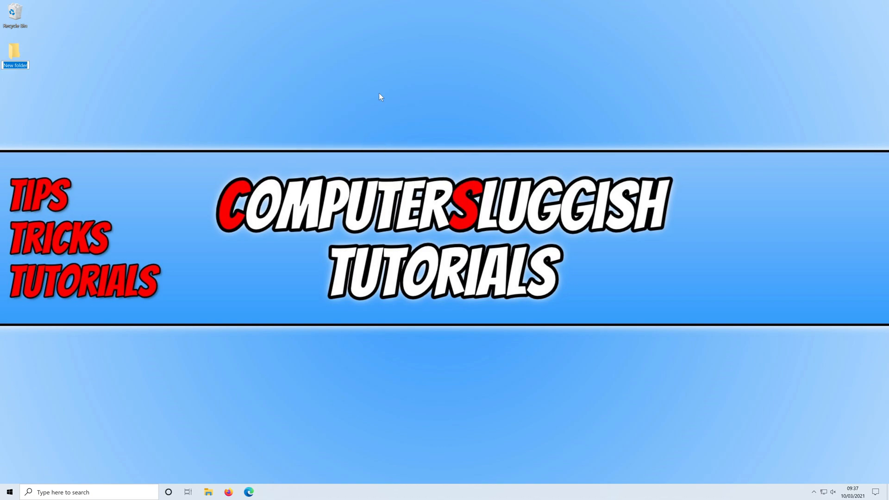
pyautogui.write('cs')
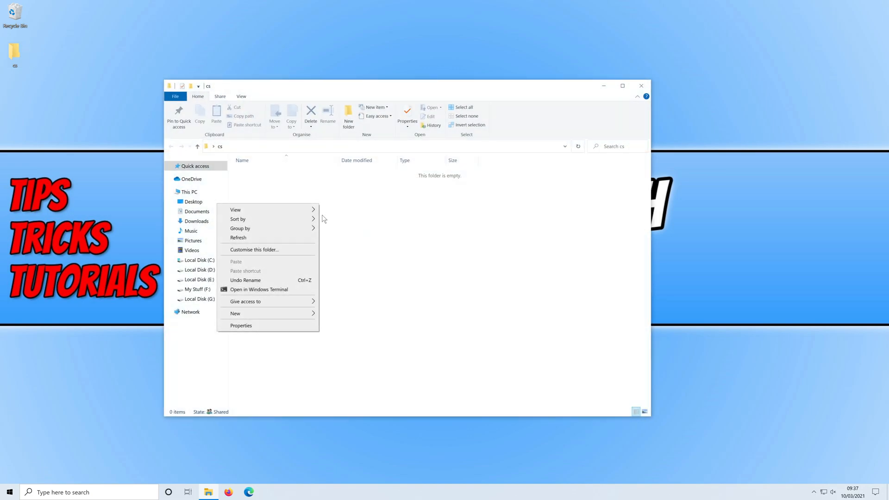
# Add an empty 'New Text Document.txt' inside the cs folder
pyautogui.click(235, 313)
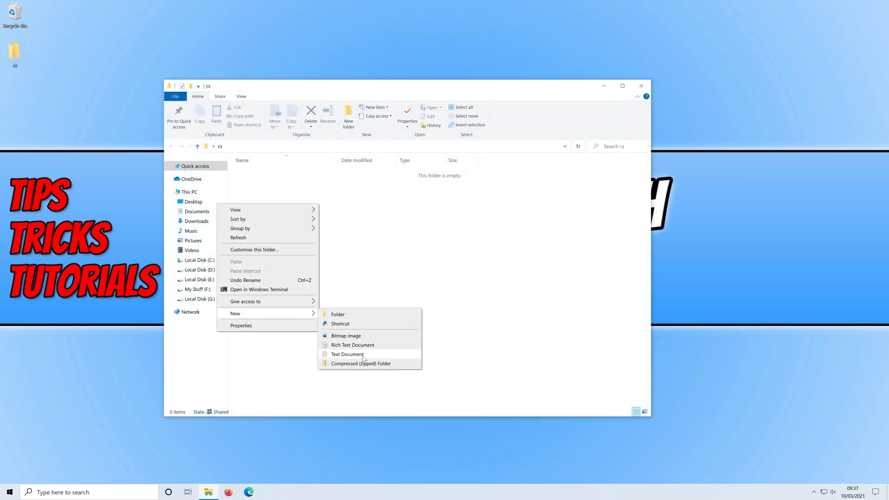
pyautogui.click(347, 354)
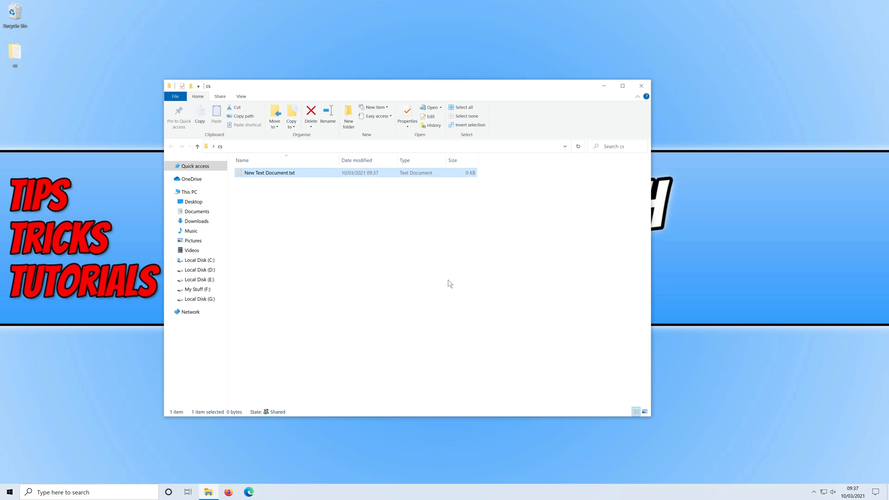
pyautogui.moveTo(475, 295)
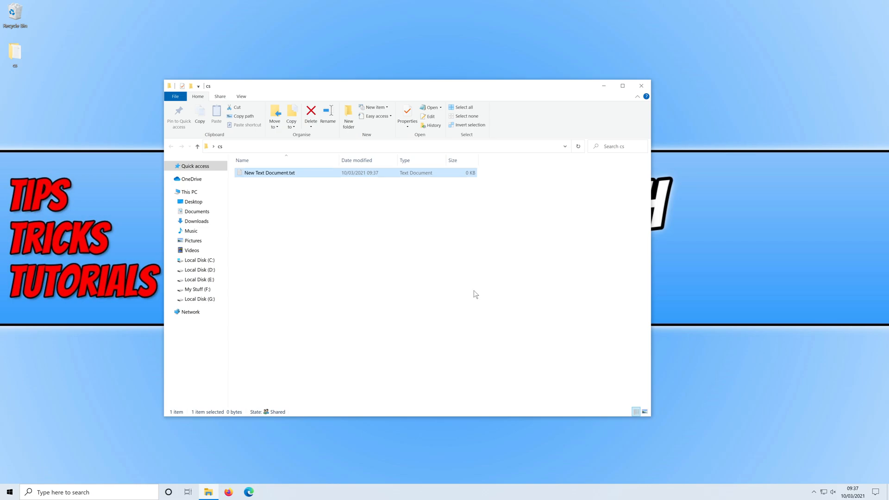
# Tick Hidden in New Text Document.txt's Properties and confirm with OK
pyautogui.rightClick(268, 172)
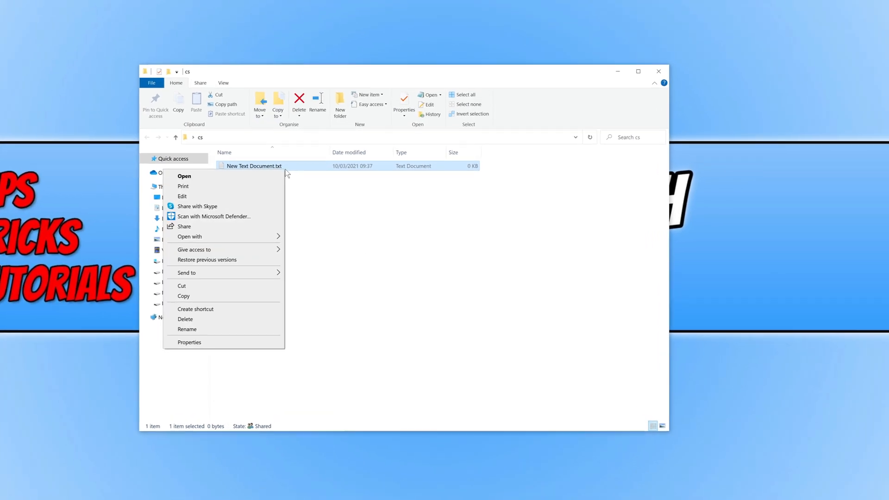
pyautogui.click(189, 342)
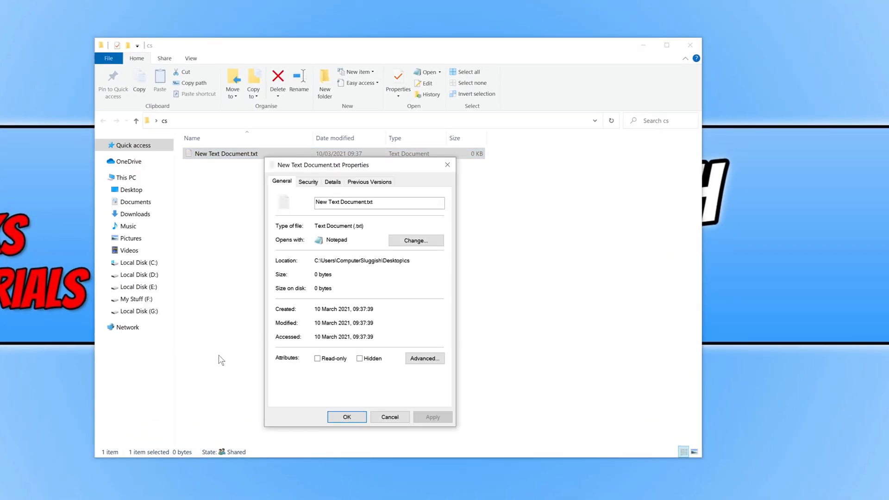
pyautogui.click(359, 358)
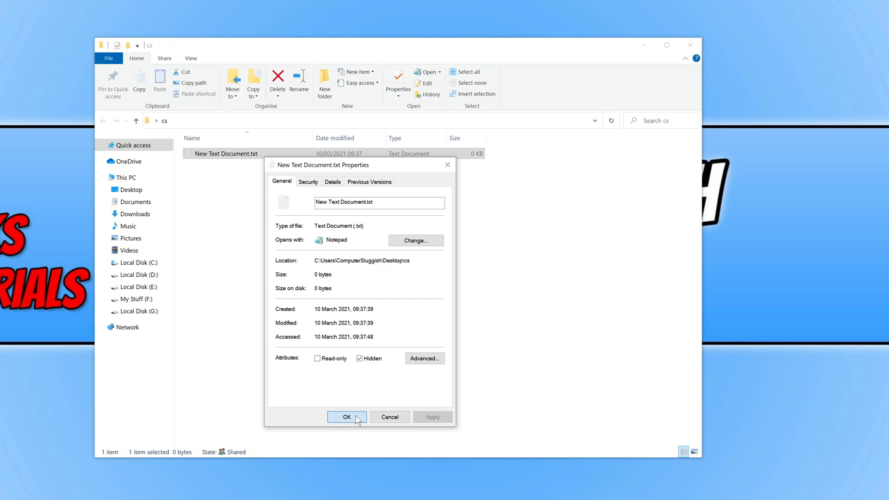
pyautogui.click(347, 416)
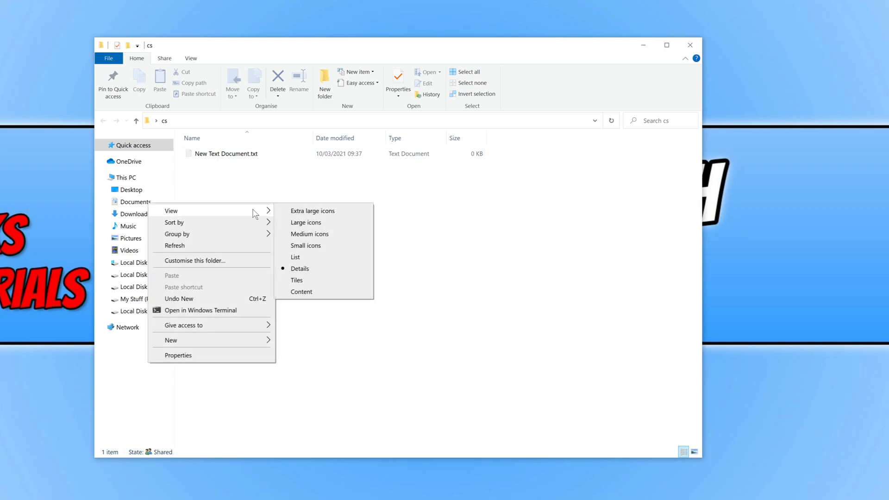
# Switch cs to large icons and create 'New Text Document (2).txt'
pyautogui.click(305, 223)
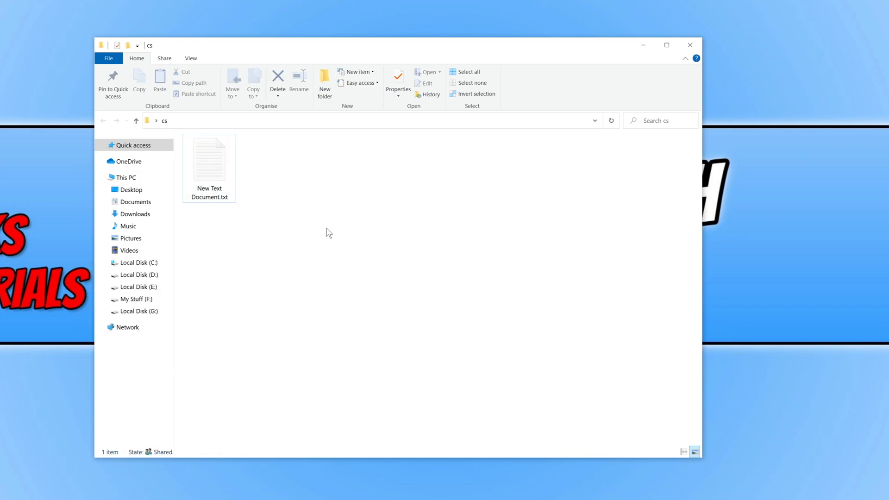
pyautogui.rightClick(328, 232)
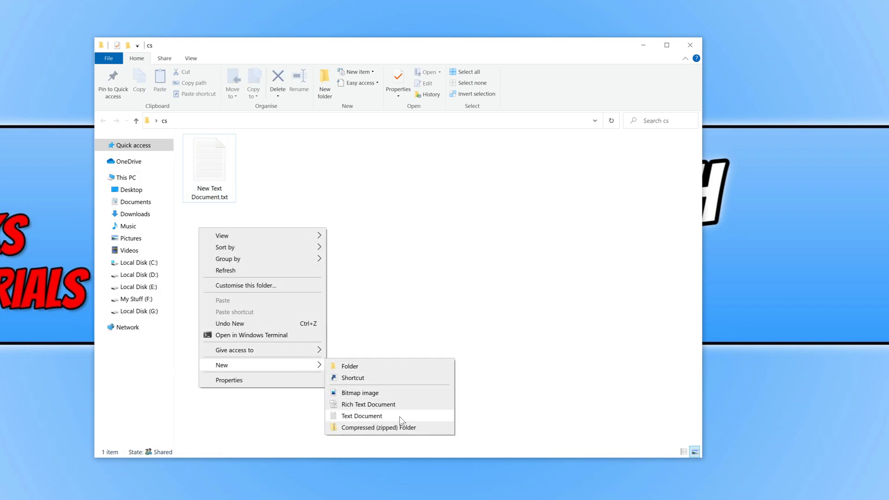
pyautogui.click(361, 416)
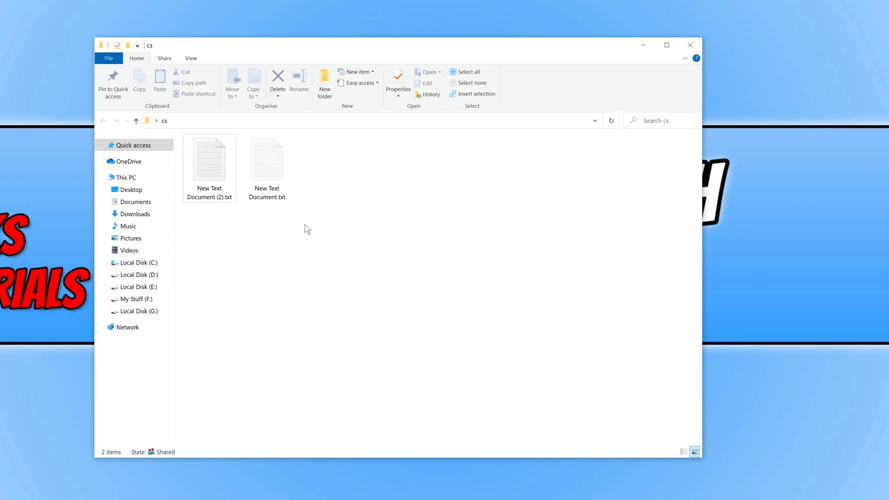
pyautogui.moveTo(289, 239)
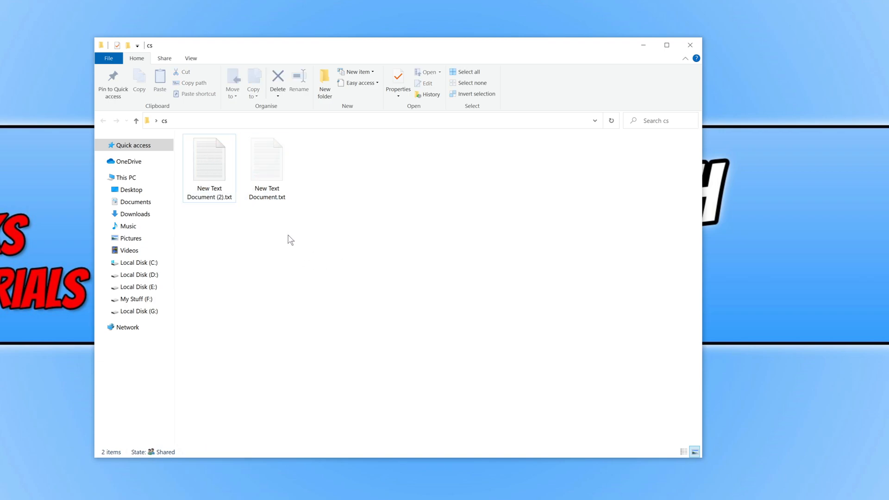
# Select the faded hidden text file, then clear the selection
pyautogui.click(209, 158)
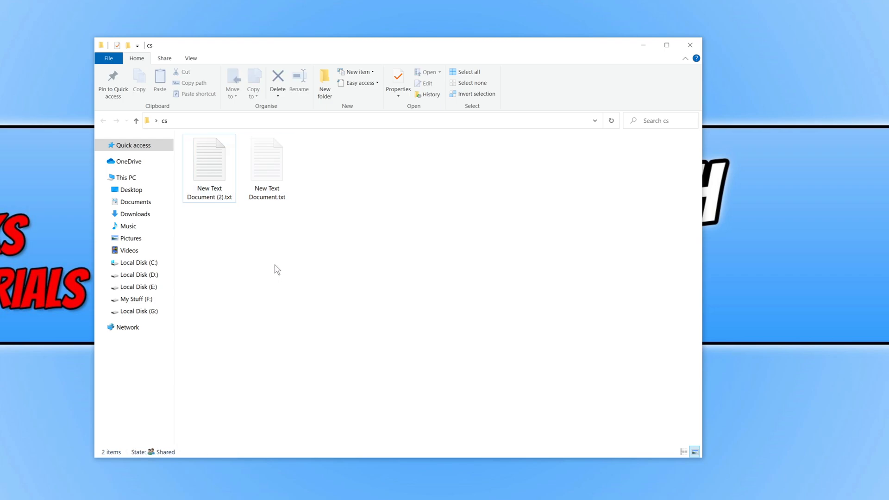
pyautogui.moveTo(280, 230)
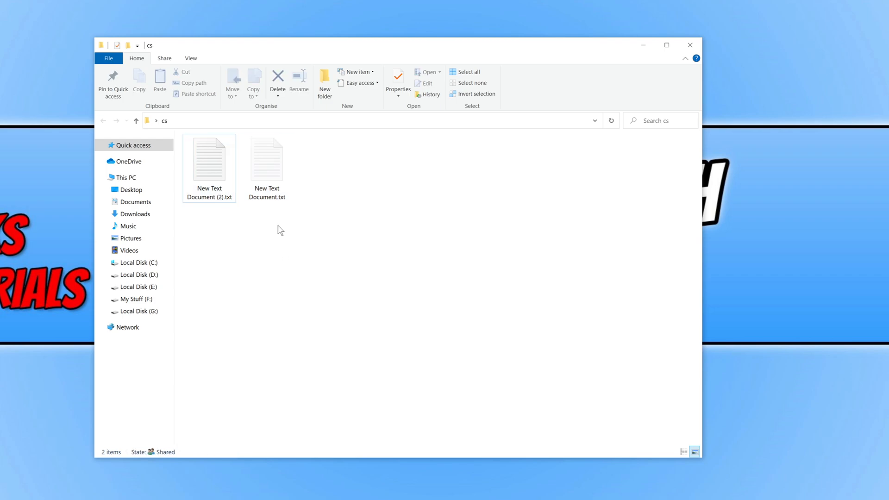
pyautogui.click(267, 161)
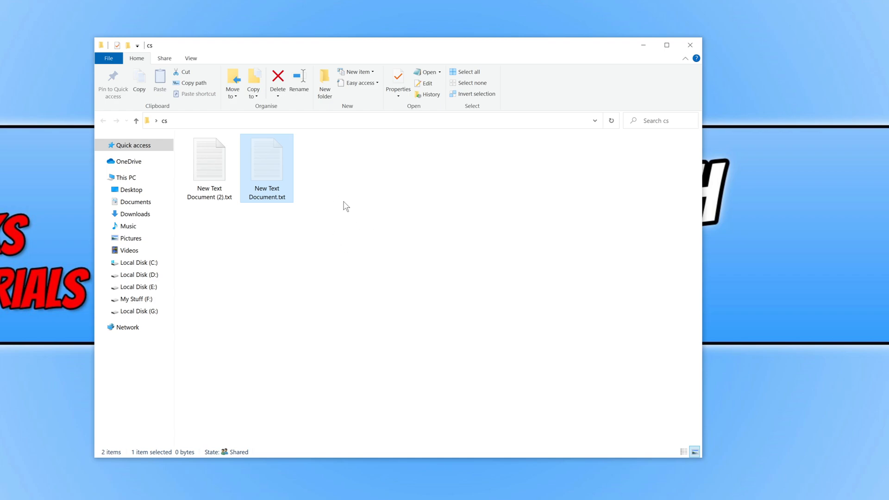
pyautogui.click(329, 270)
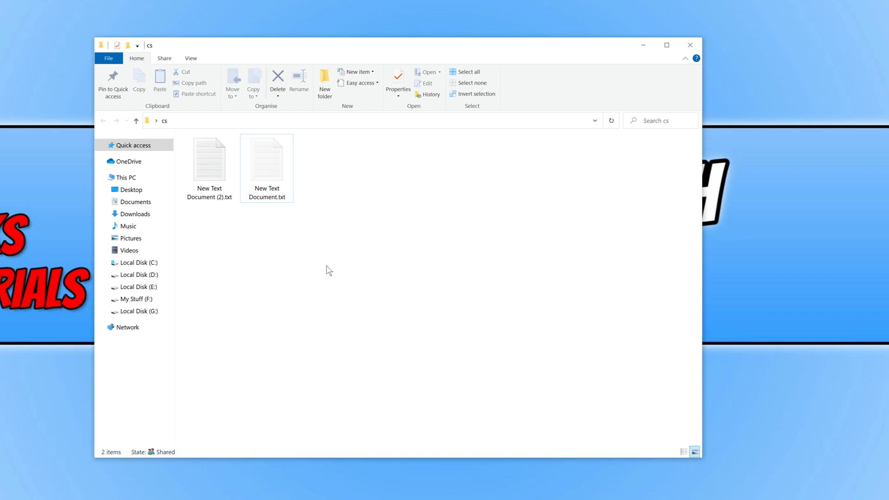
pyautogui.click(191, 58)
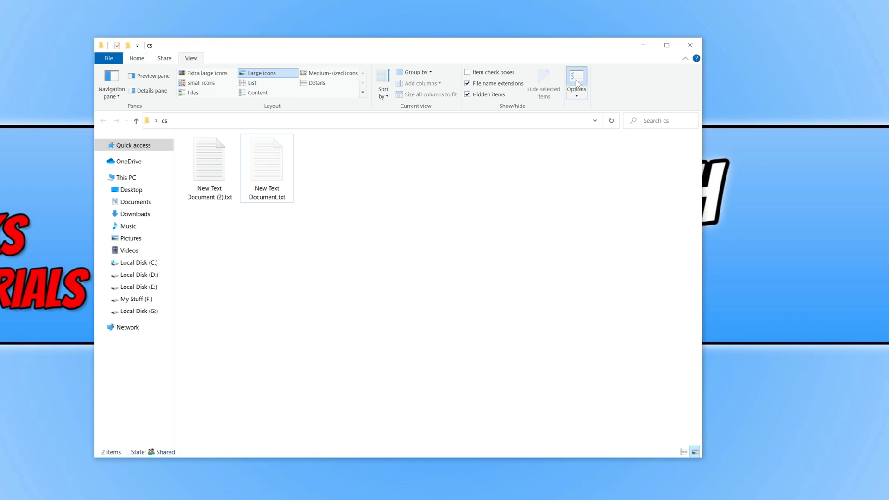
# Choose 'Don't show hidden files, folders or drives' in Folder Options and confirm
pyautogui.click(576, 79)
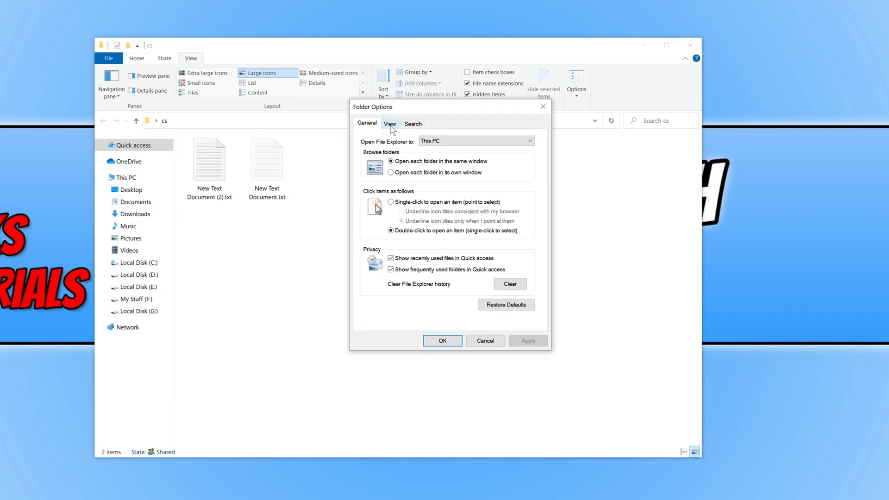
pyautogui.click(389, 124)
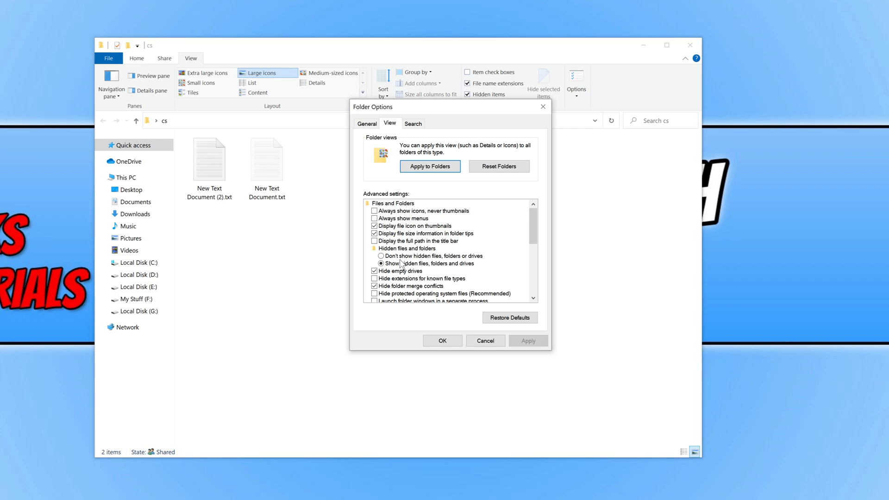
pyautogui.moveTo(460, 270)
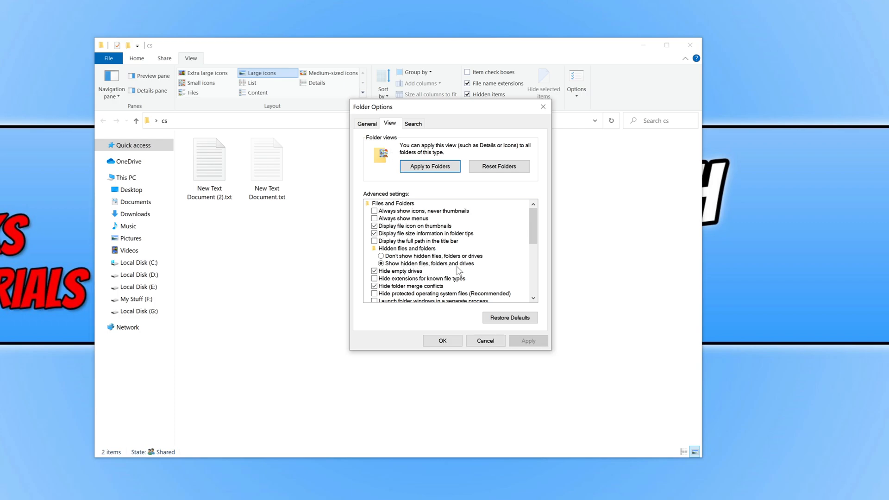
pyautogui.moveTo(416, 261)
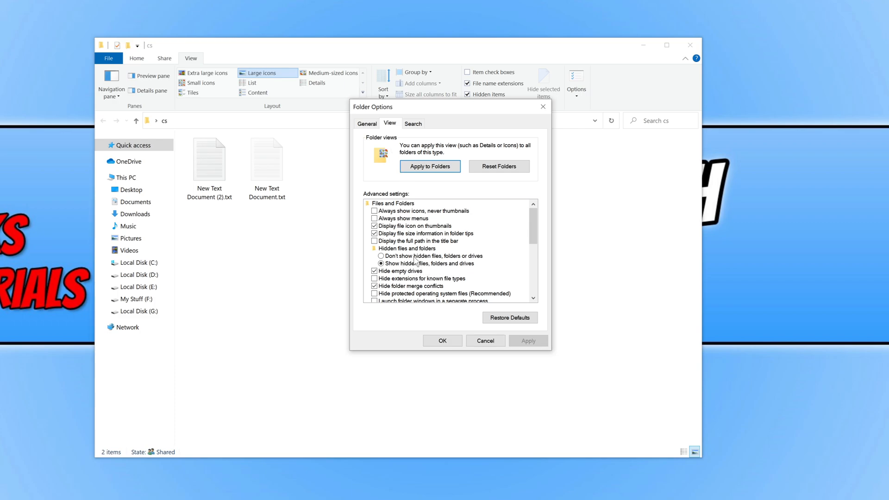
pyautogui.click(381, 255)
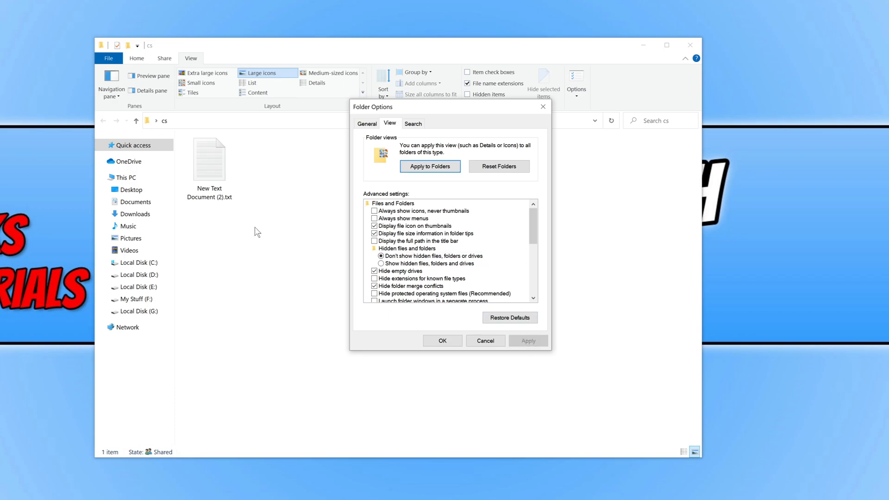
pyautogui.moveTo(262, 251)
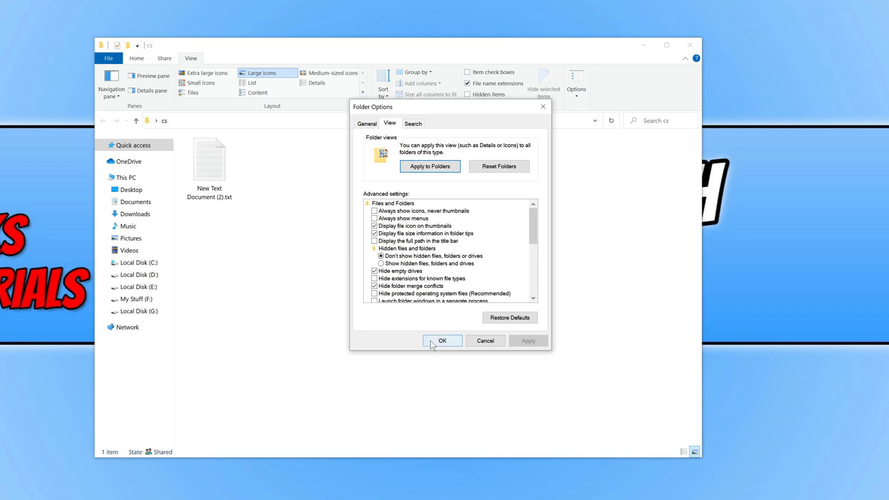
pyautogui.moveTo(437, 344)
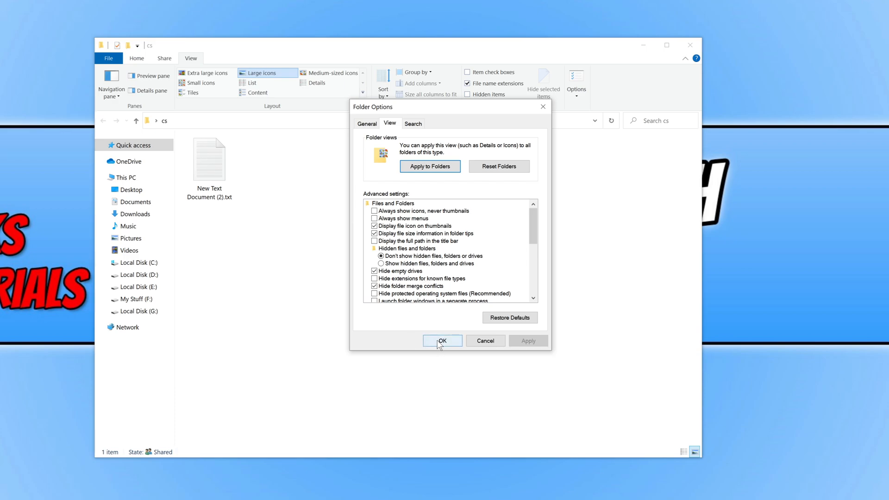
pyautogui.click(443, 341)
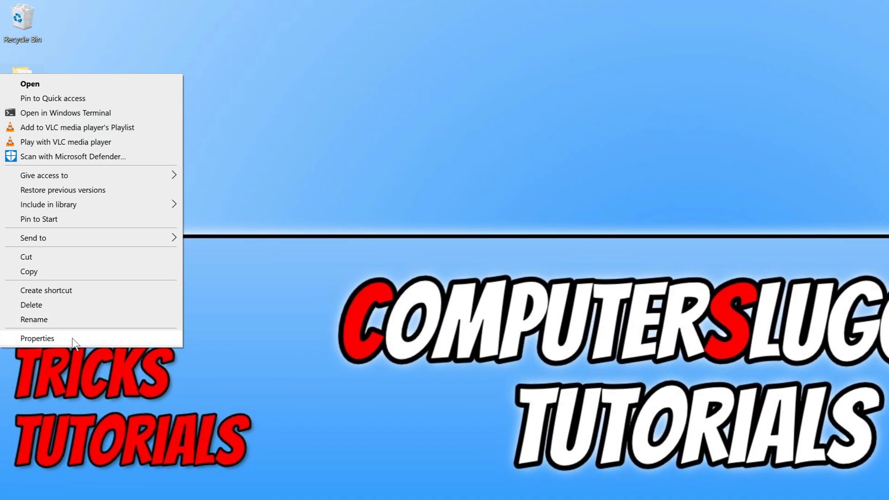
# Tick Hidden in the cs folder's Properties and apply it to subfolders and files
pyautogui.click(37, 338)
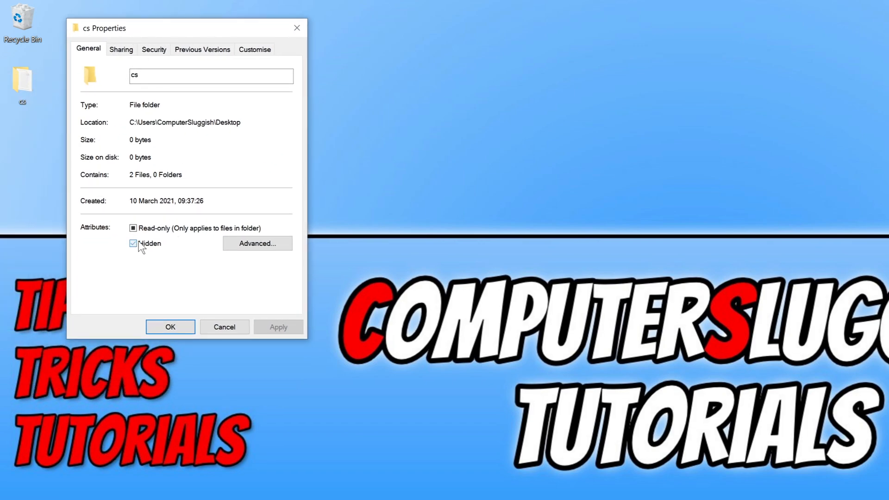
pyautogui.click(278, 326)
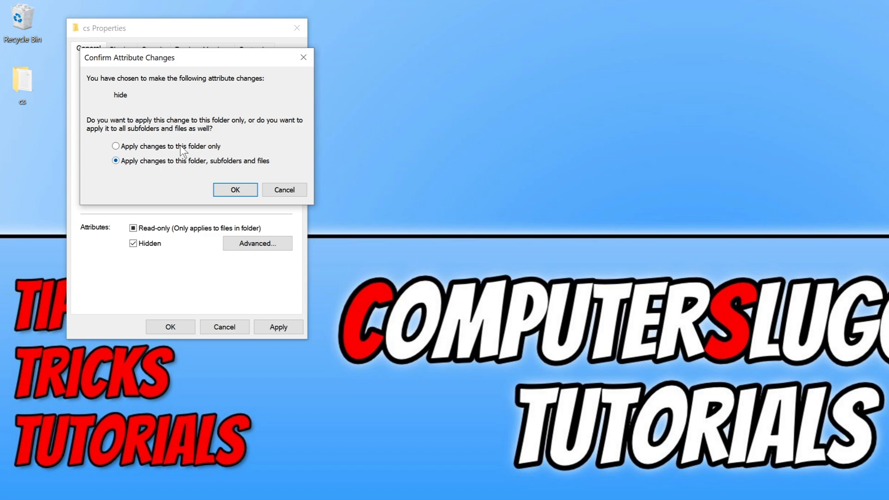
pyautogui.click(115, 146)
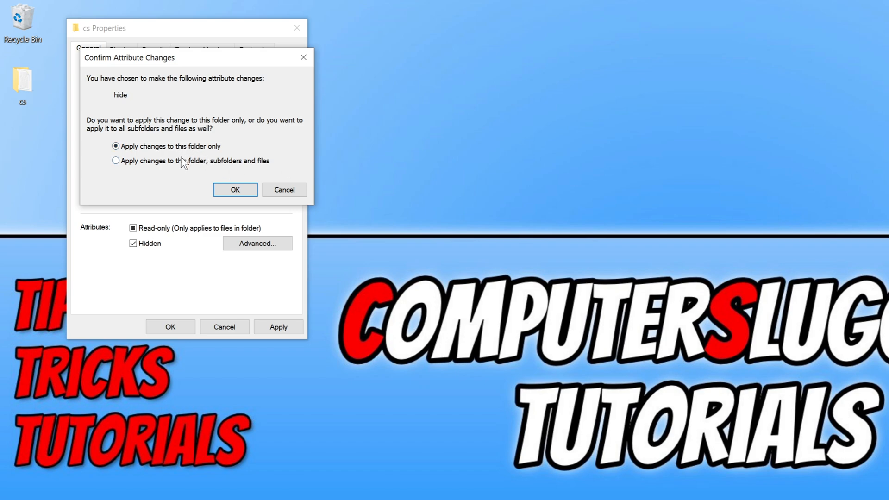
pyautogui.click(115, 161)
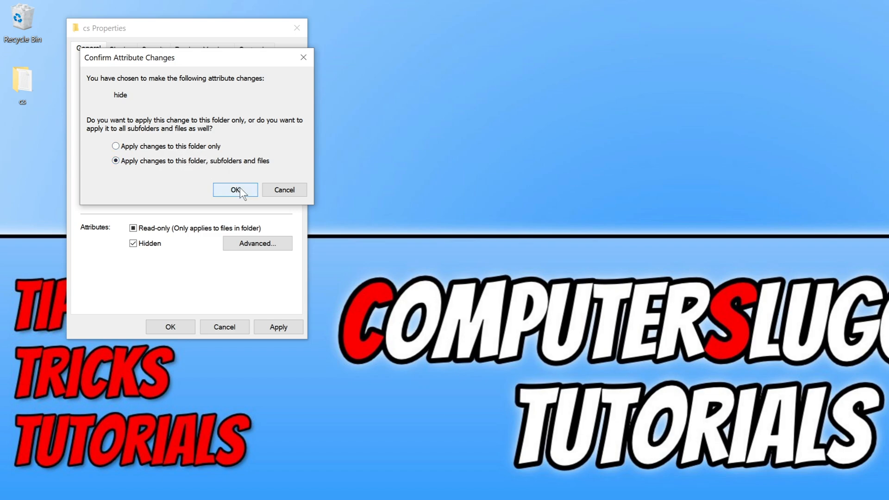
pyautogui.click(234, 190)
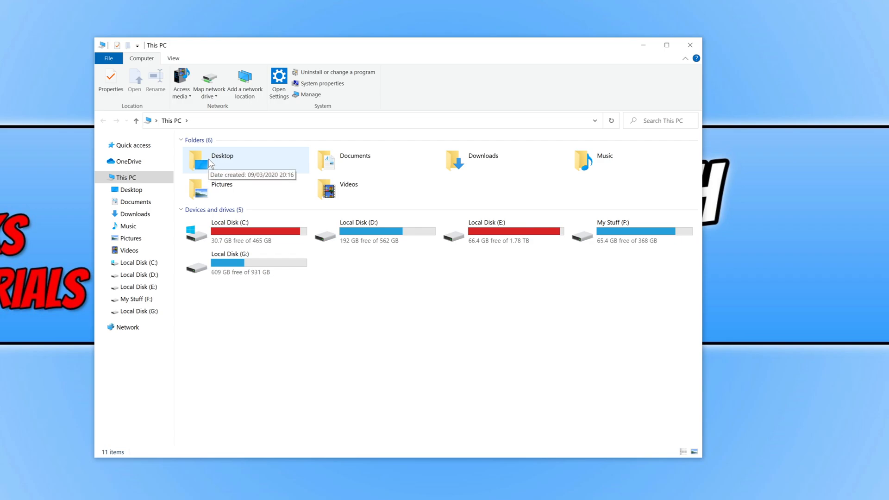
# Open Desktop from This PC and go into the cs folder
pyautogui.doubleClick(222, 161)
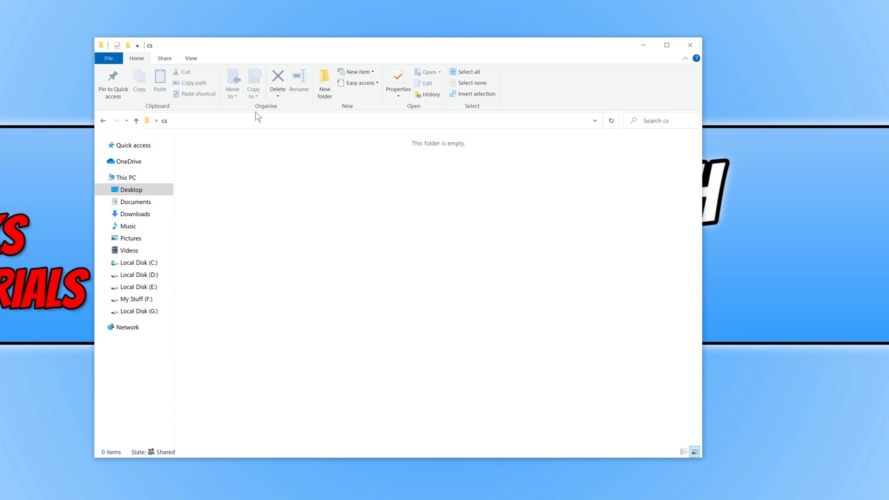
pyautogui.moveTo(257, 116); pyautogui.dragTo(290, 308)
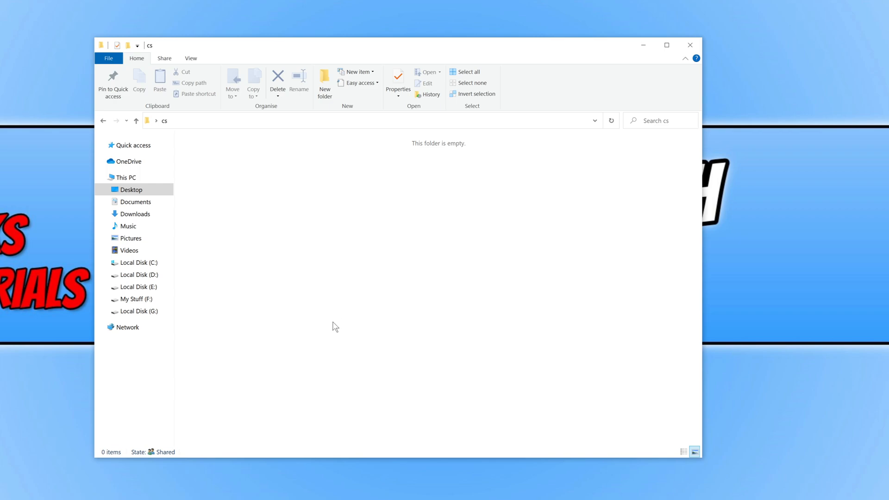
pyautogui.moveTo(343, 334)
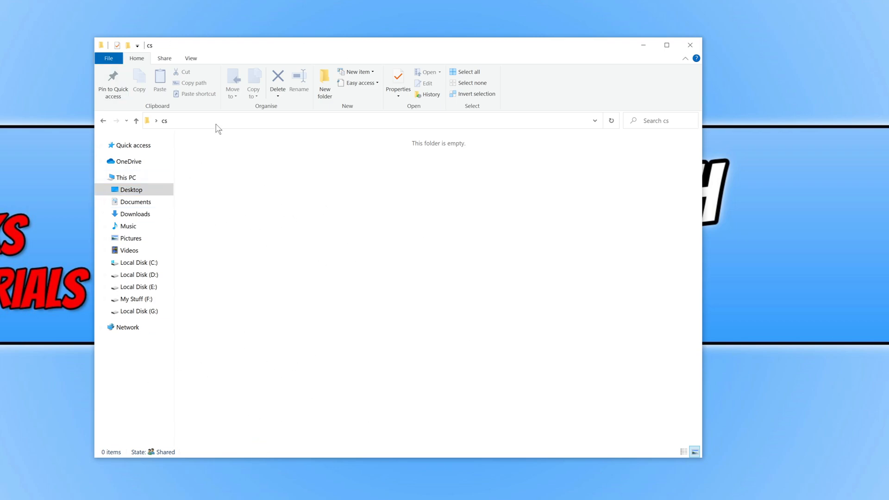
# Select 'Show hidden files, folders and drives' in Folder Options and apply it
pyautogui.click(190, 58)
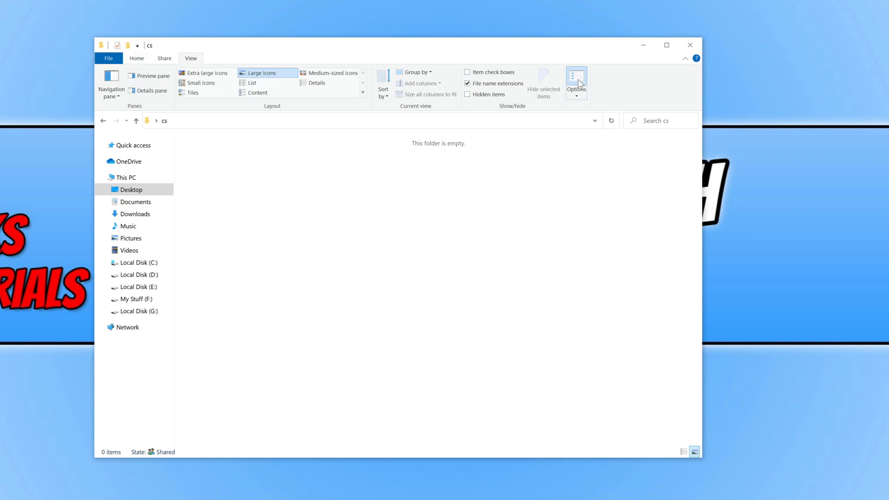
pyautogui.click(576, 80)
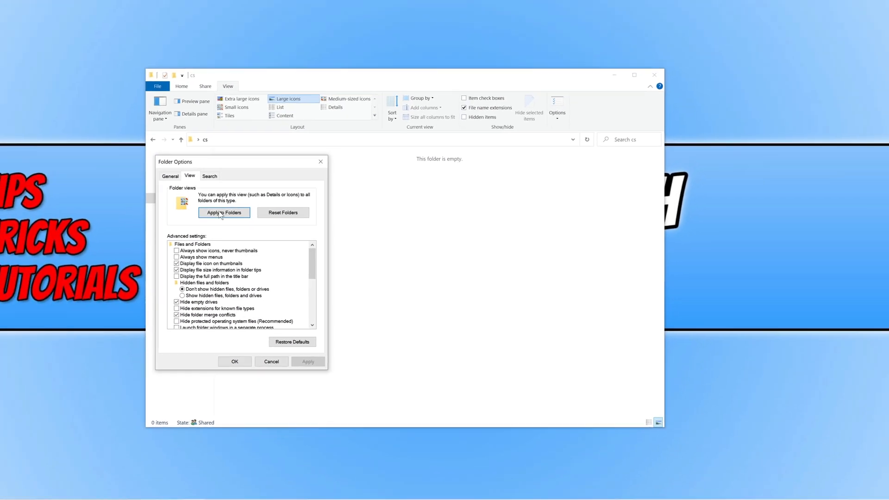
pyautogui.click(180, 296)
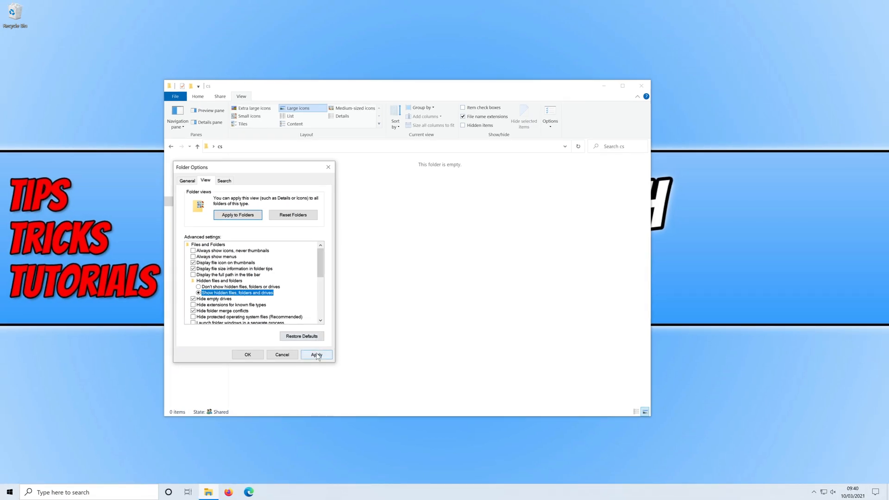
pyautogui.click(247, 354)
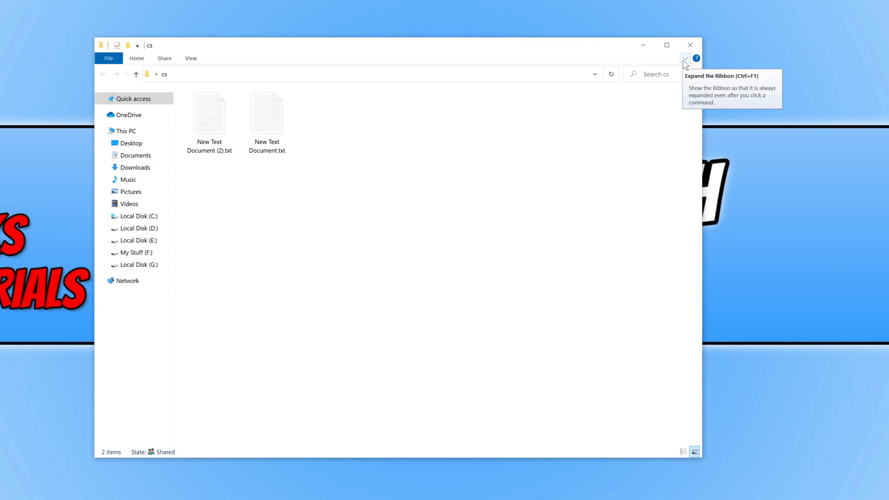
# Keep the ribbon expanded, then untick Hidden in both text files' Properties
pyautogui.click(684, 58)
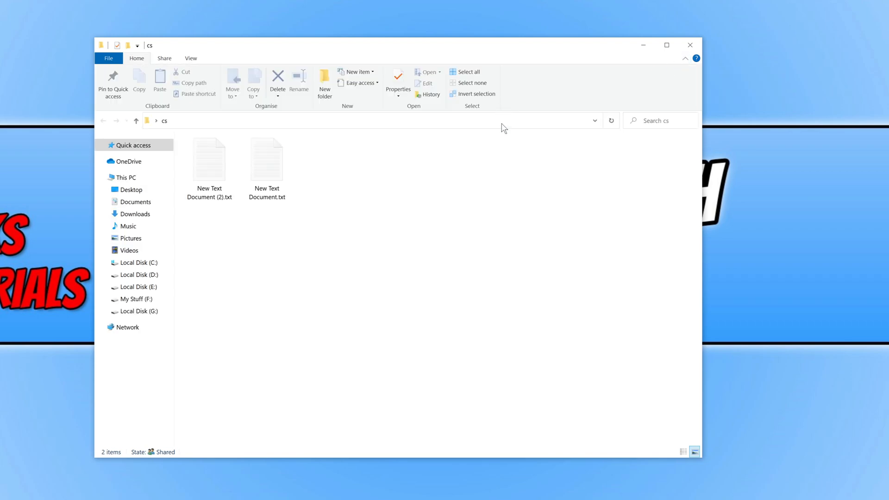
pyautogui.moveTo(549, 308)
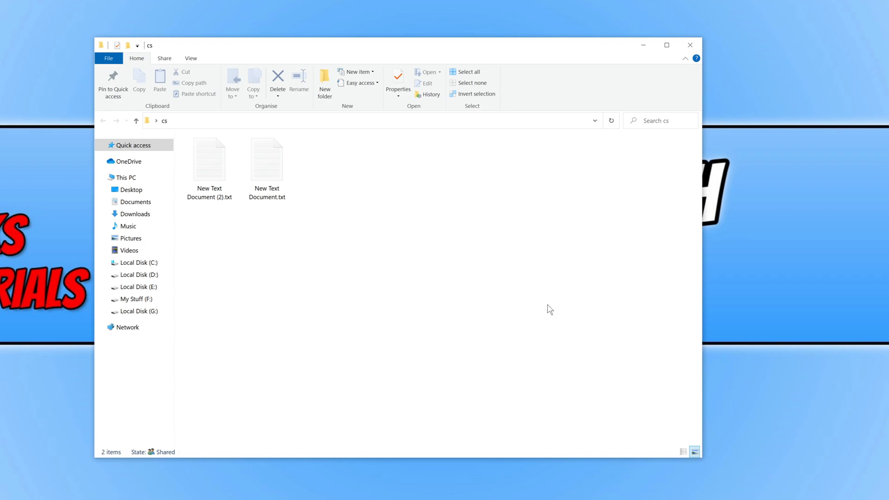
pyautogui.moveTo(349, 261)
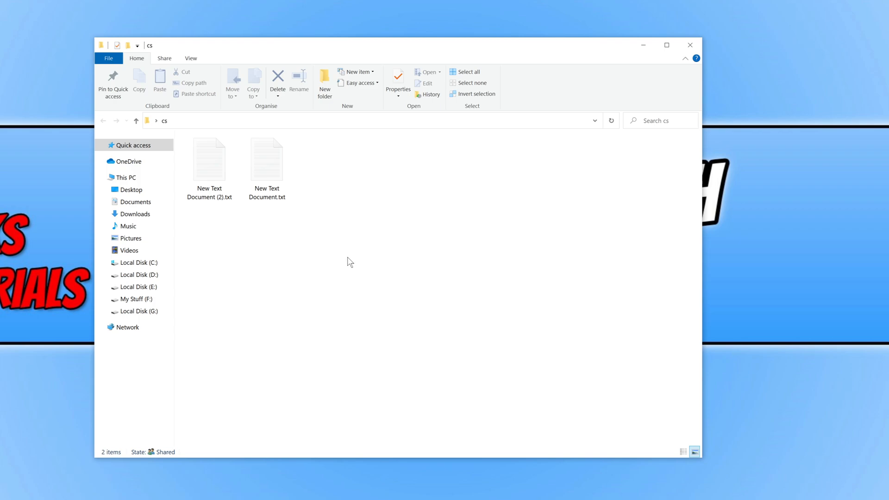
pyautogui.rightClick(209, 162)
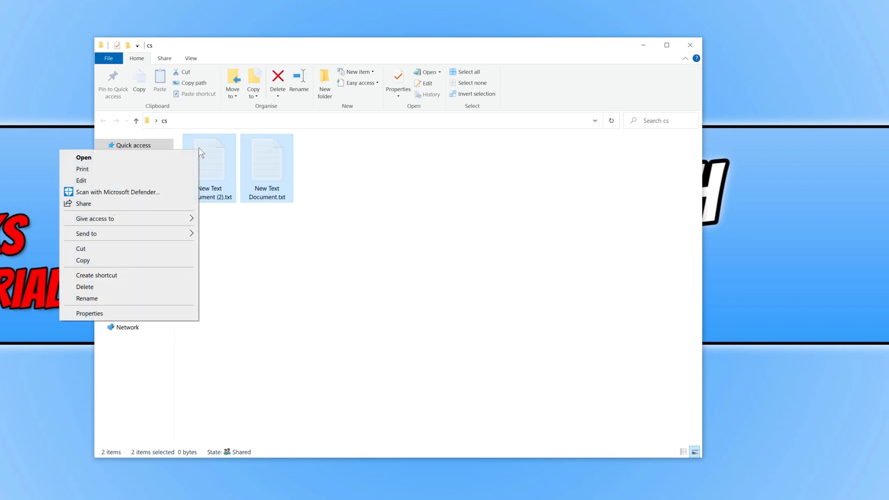
pyautogui.click(90, 313)
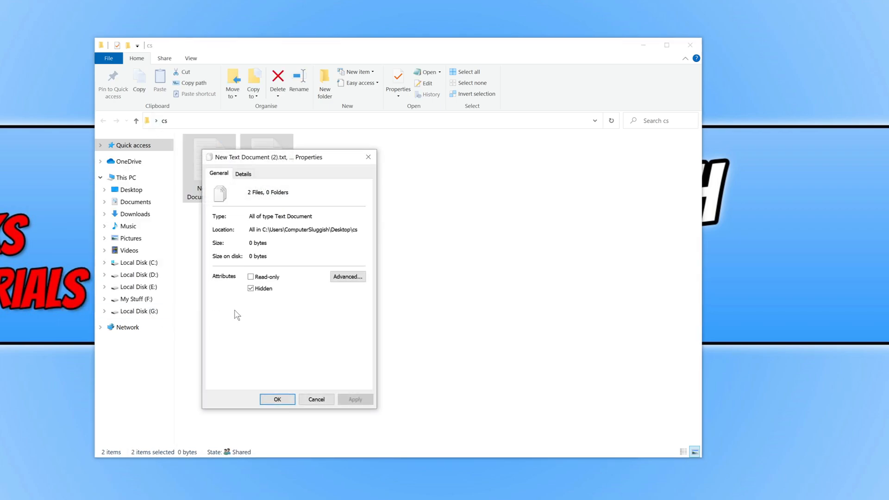
pyautogui.click(250, 288)
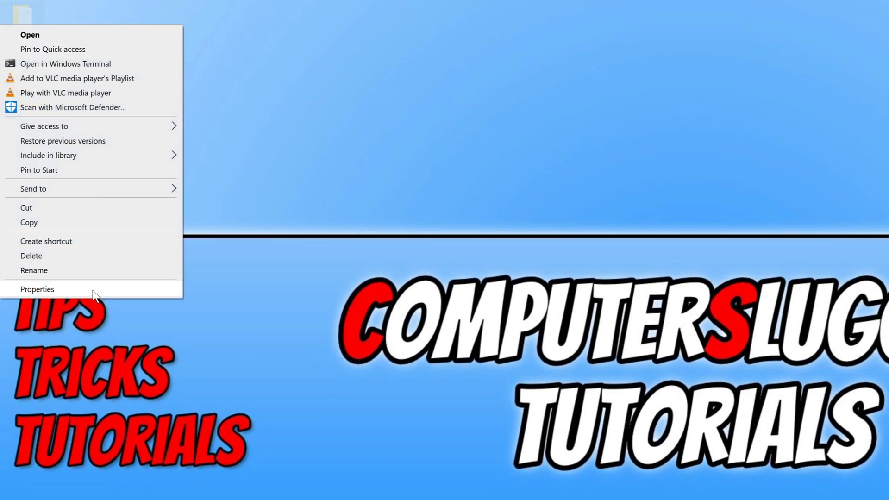
# Untick Hidden in the cs folder's Properties, applying it to subfolders and files
pyautogui.click(38, 289)
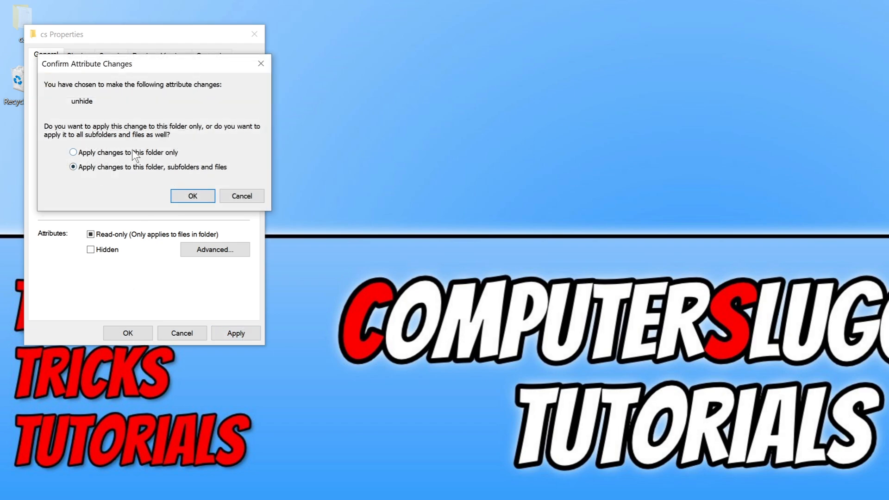
pyautogui.click(192, 195)
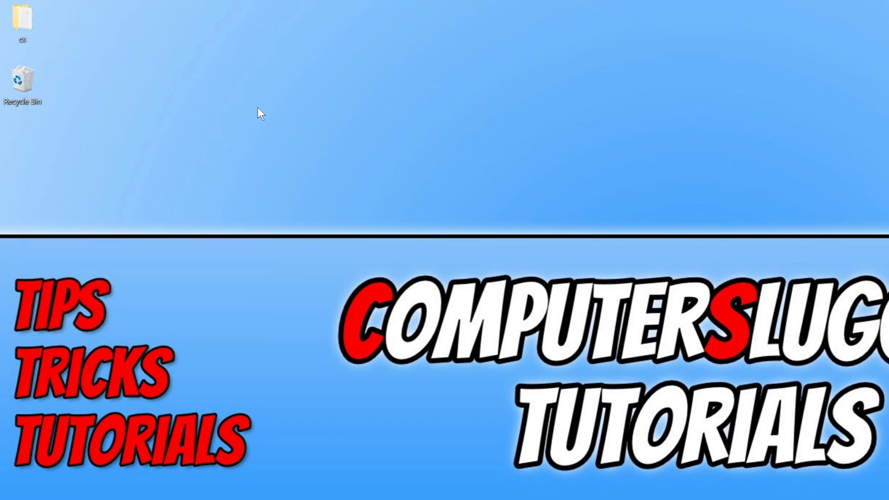